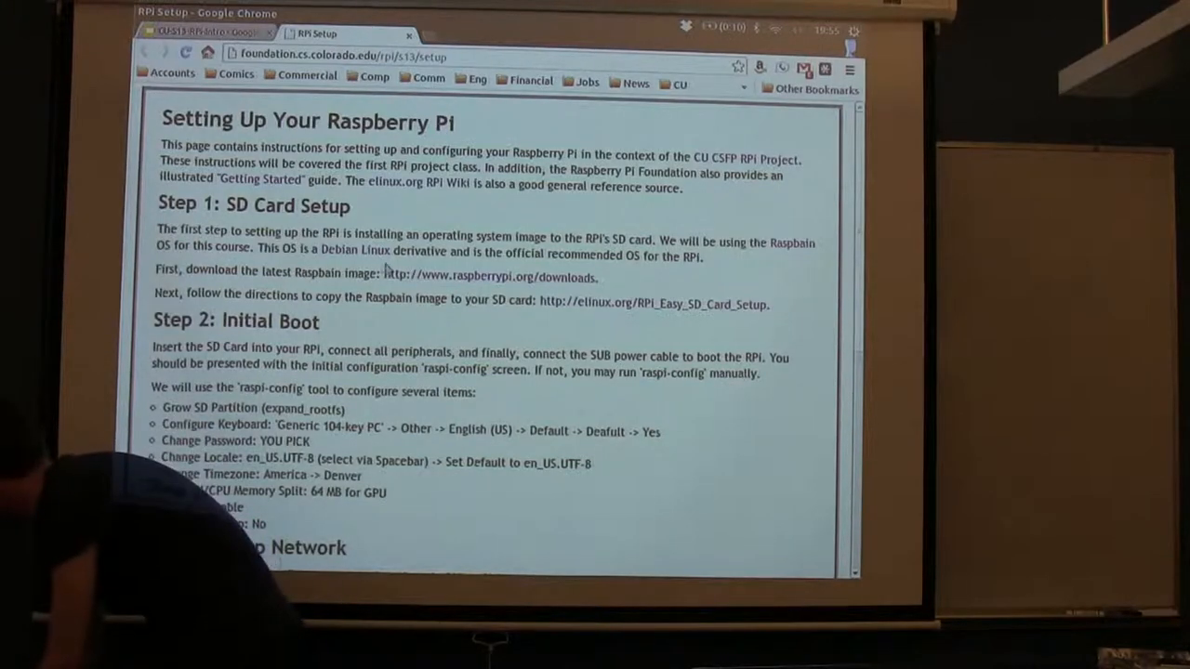
Step: Follow the raspberrypi.org/downloads link and scroll through the Raspbian wheezy image listings
left_click(491, 276)
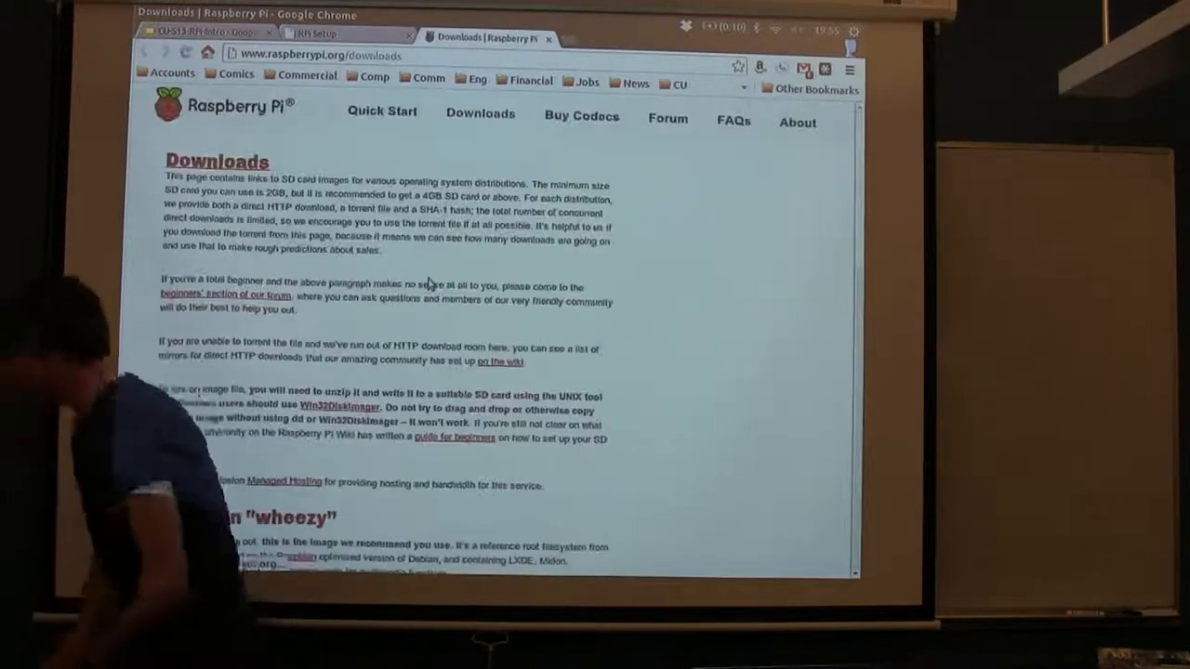
scroll("down", 3)
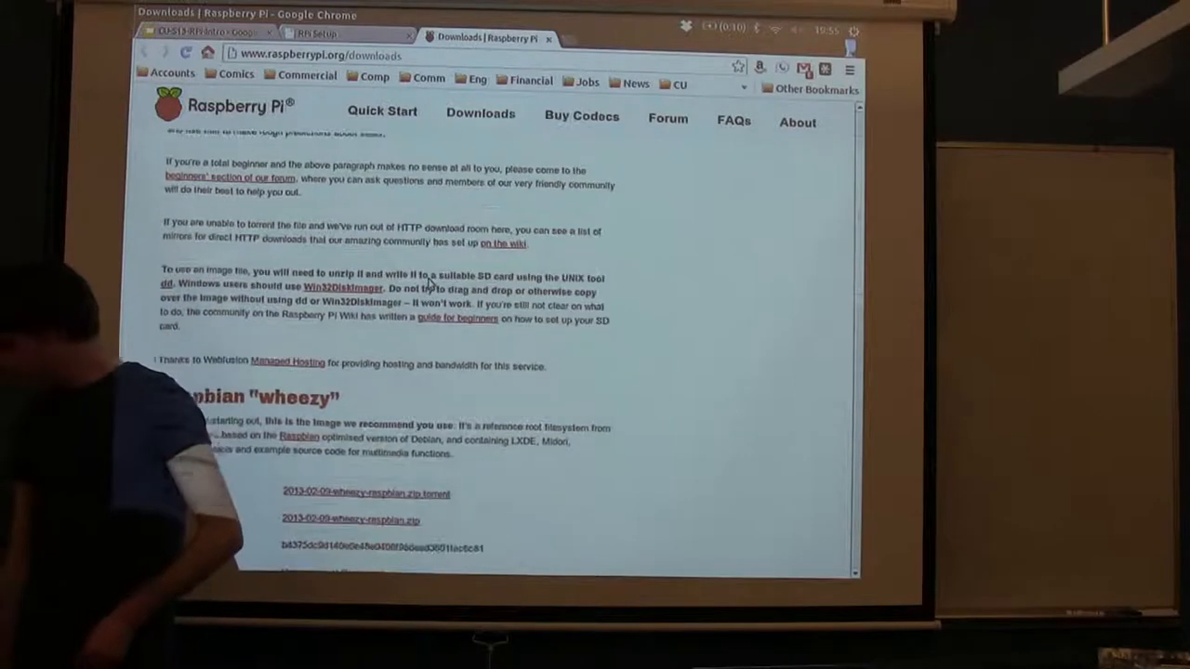
scroll("up", 3)
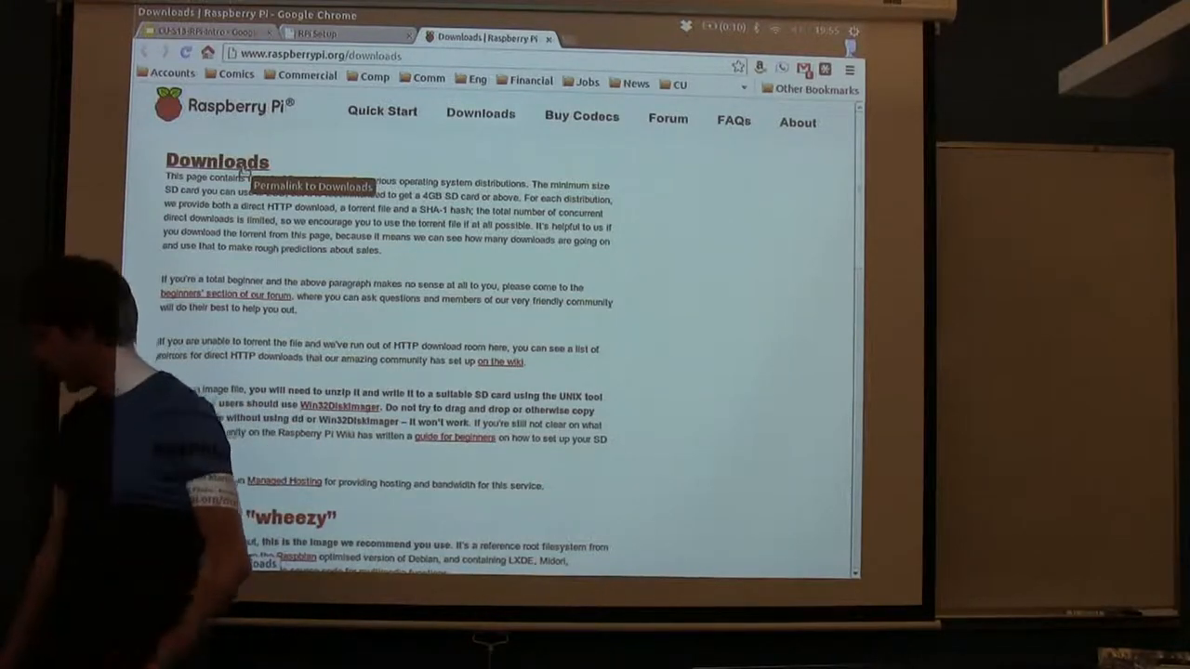
scroll("down", 3)
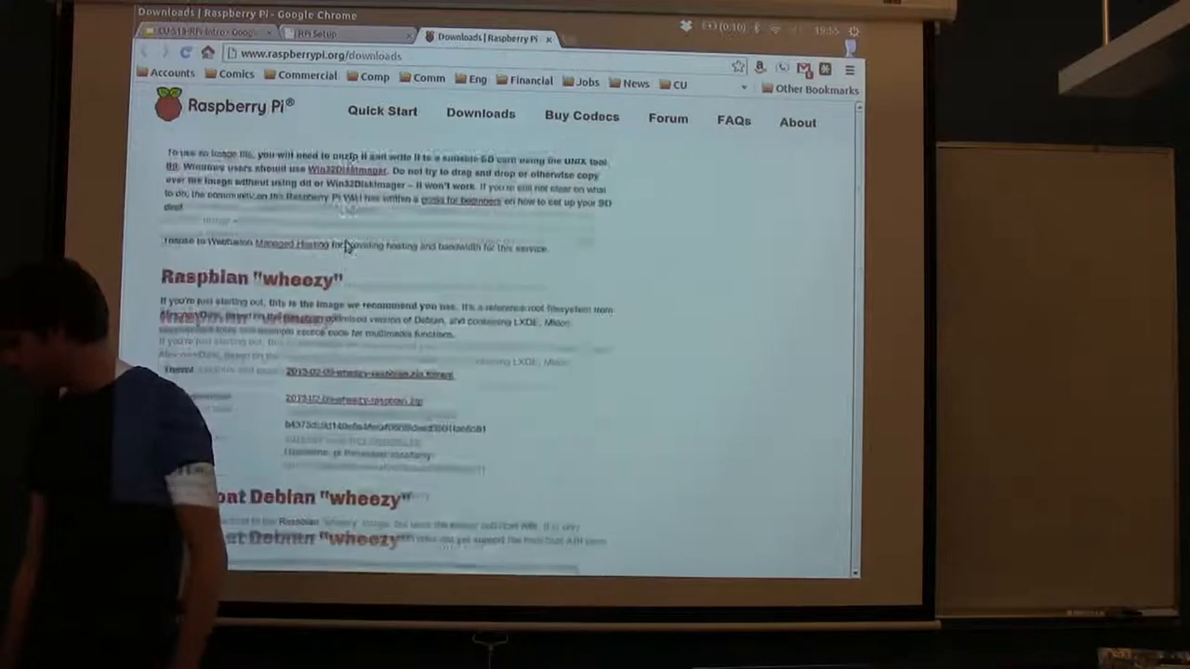
scroll("down", 3)
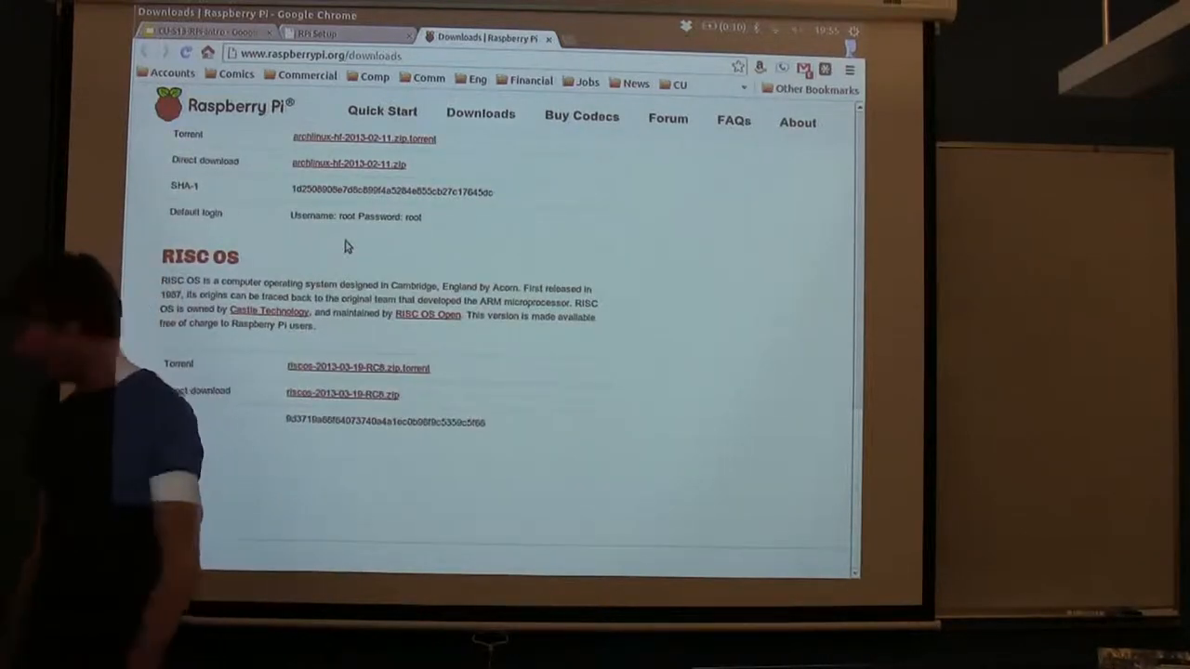
scroll("up", 3)
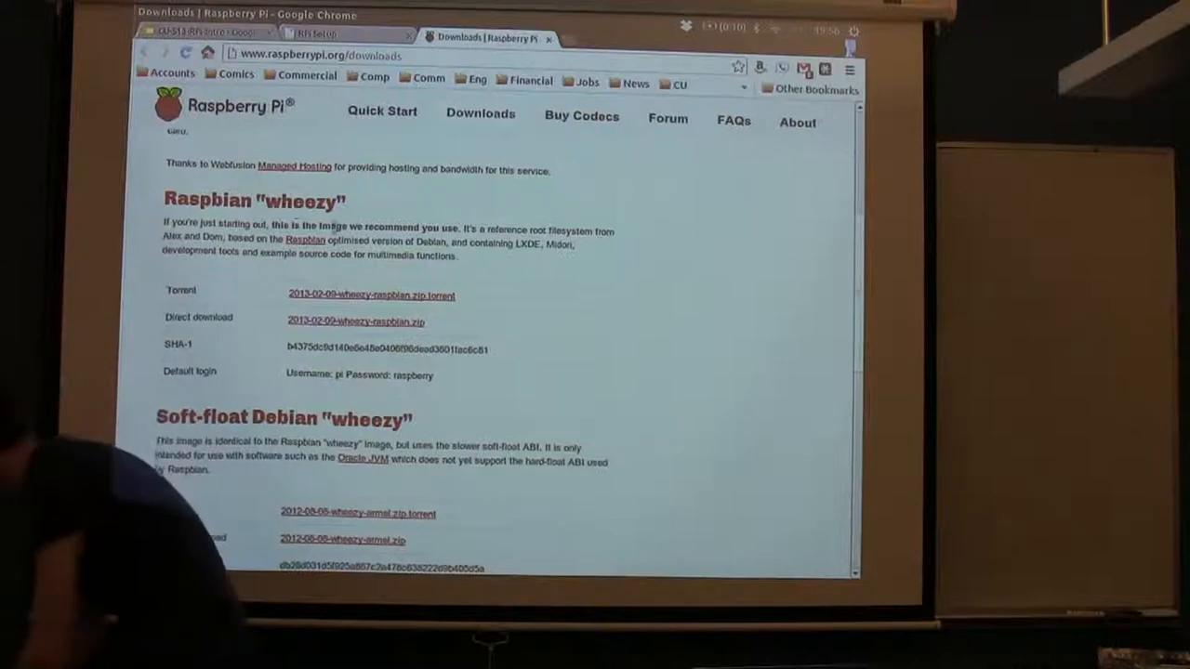
Step: Start the direct download of 2013-02-09-wheezy-raspbian.zip from the downloads page
left_click(356, 320)
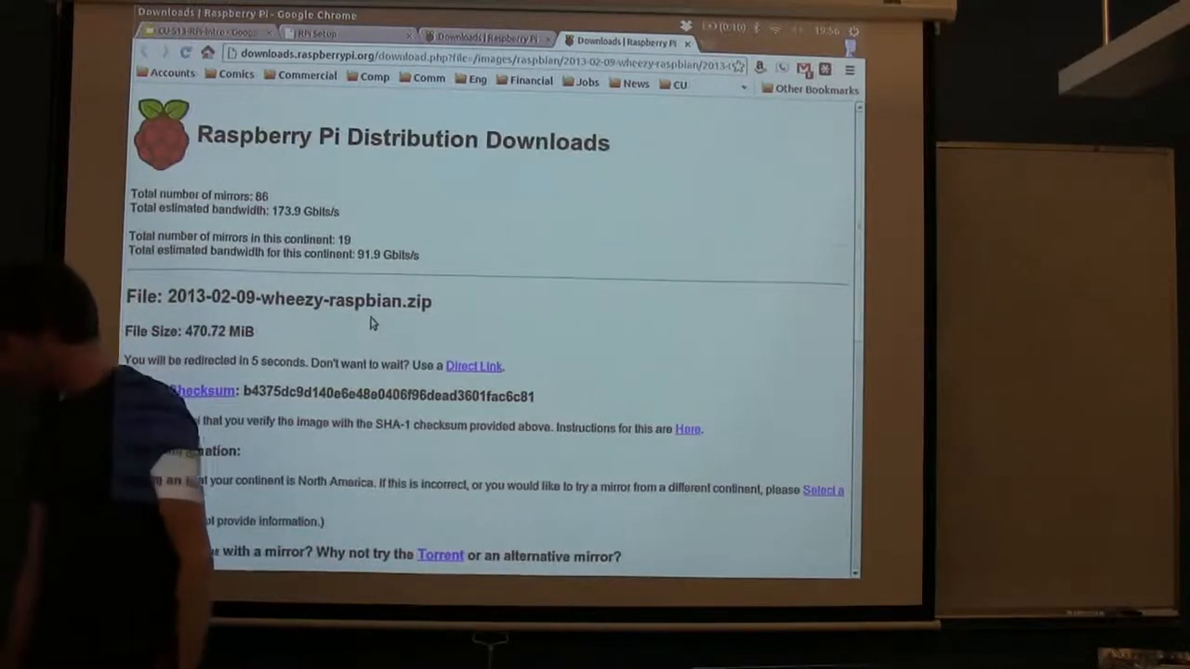
scroll("down", 3)
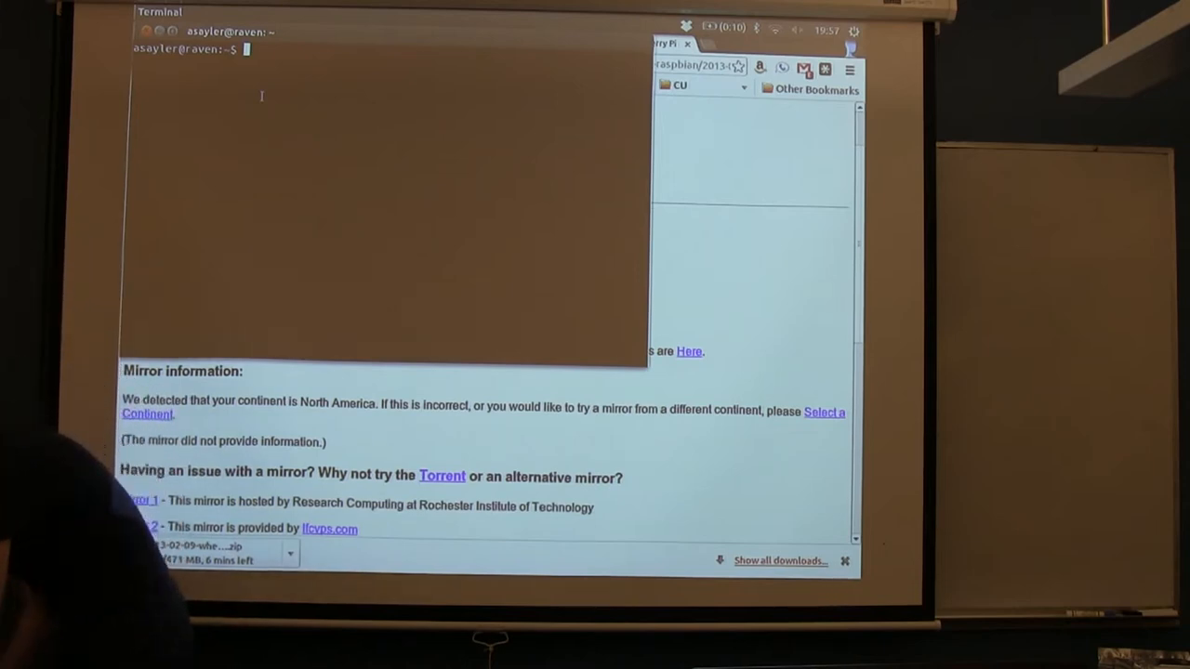
Step: Change into the RPi/ folder and list its wheezy .img and .zip files
type("cd RPi/")
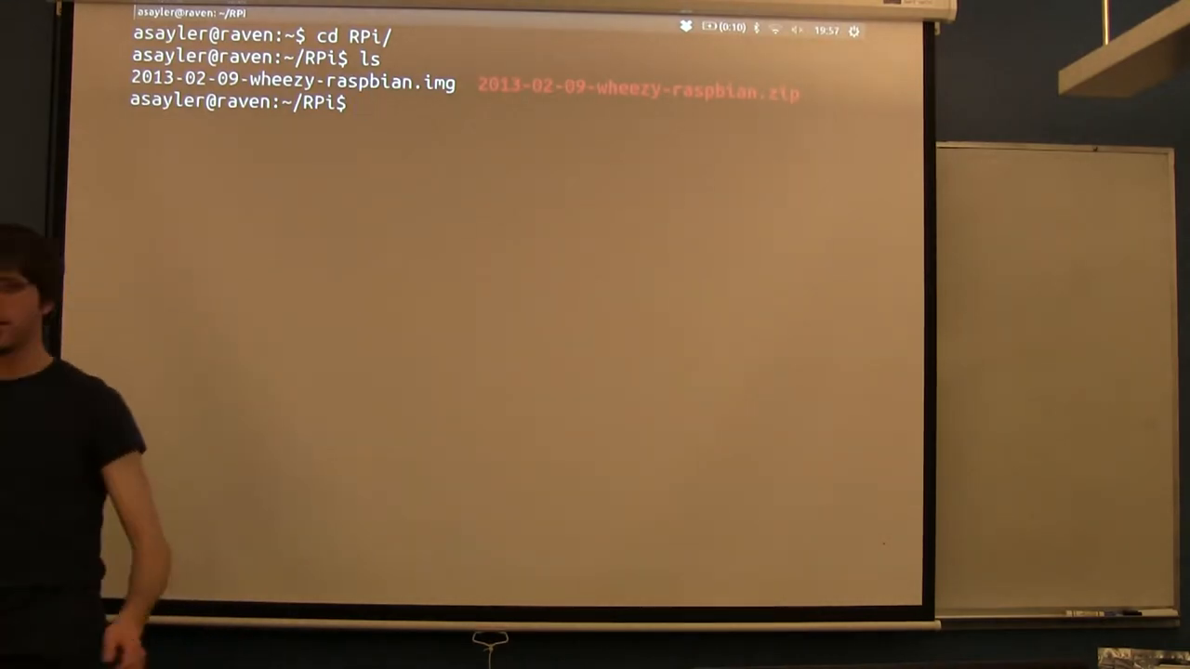
type("ls")
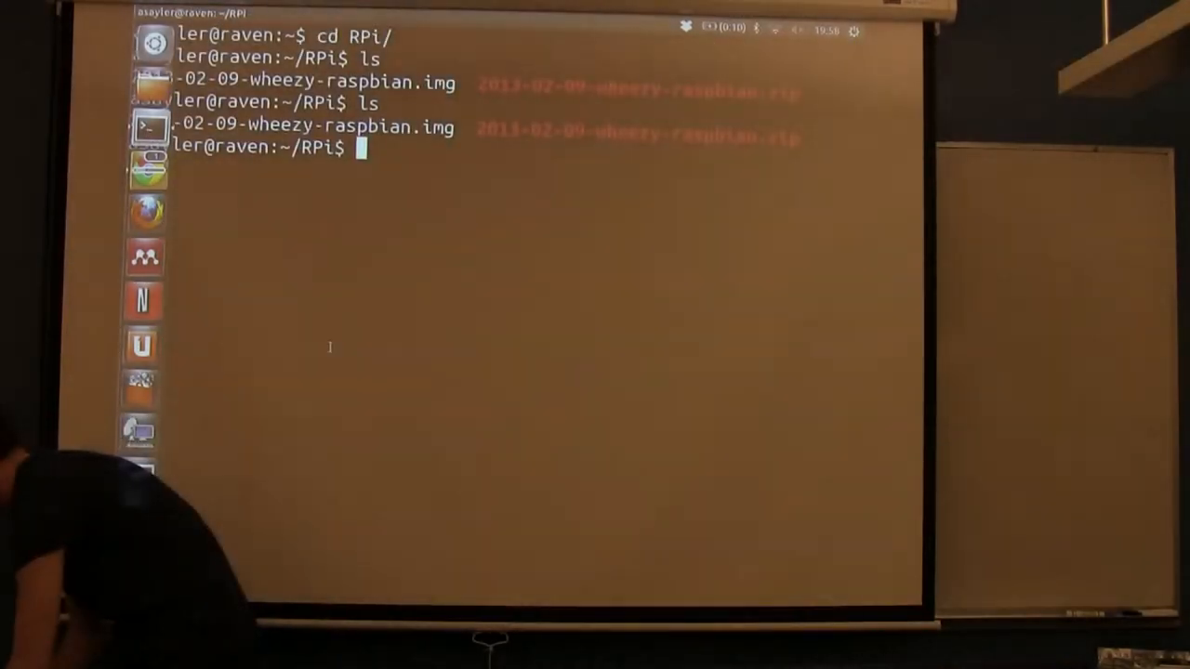
Step: Run sha1sum on 2013-02-09-wheezy-raspbian.zip, yielding b4375dc9…fac6c81
type("sha1m")
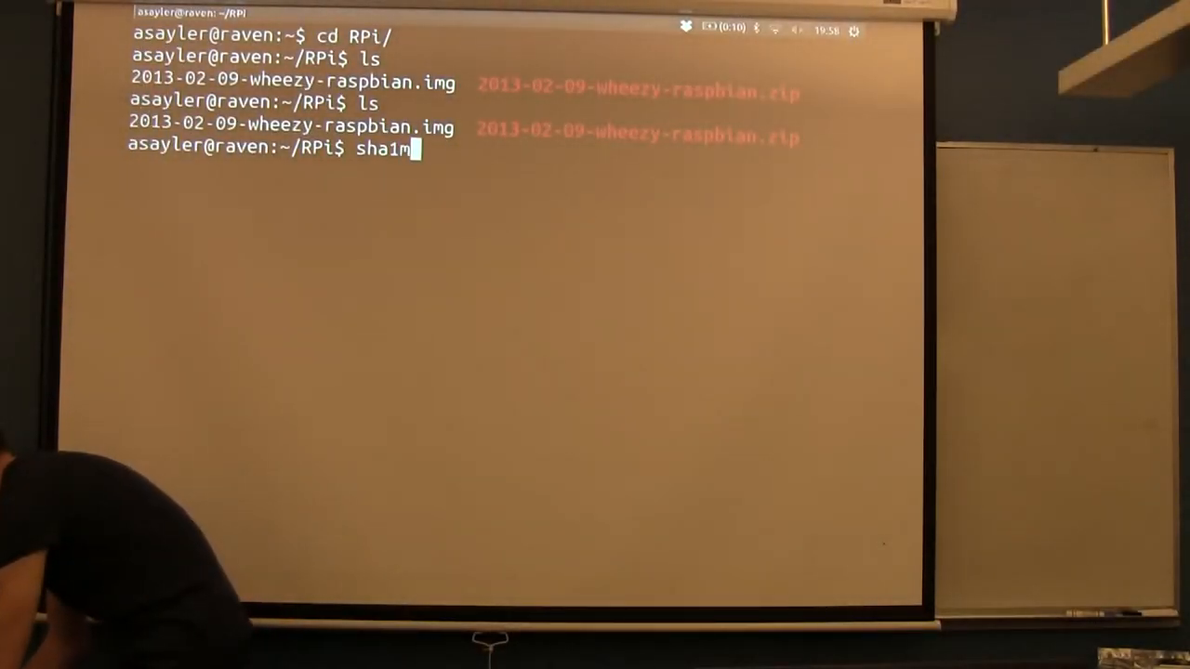
type("sum")
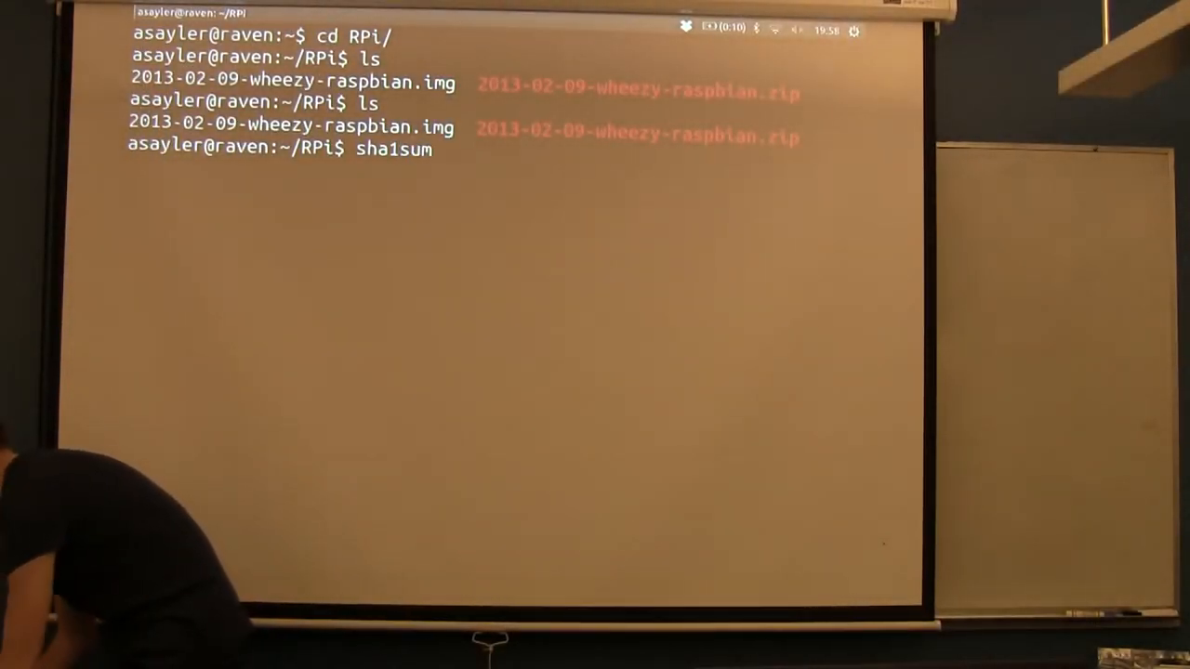
type("2013-02-09-wheezy-raspbian.")
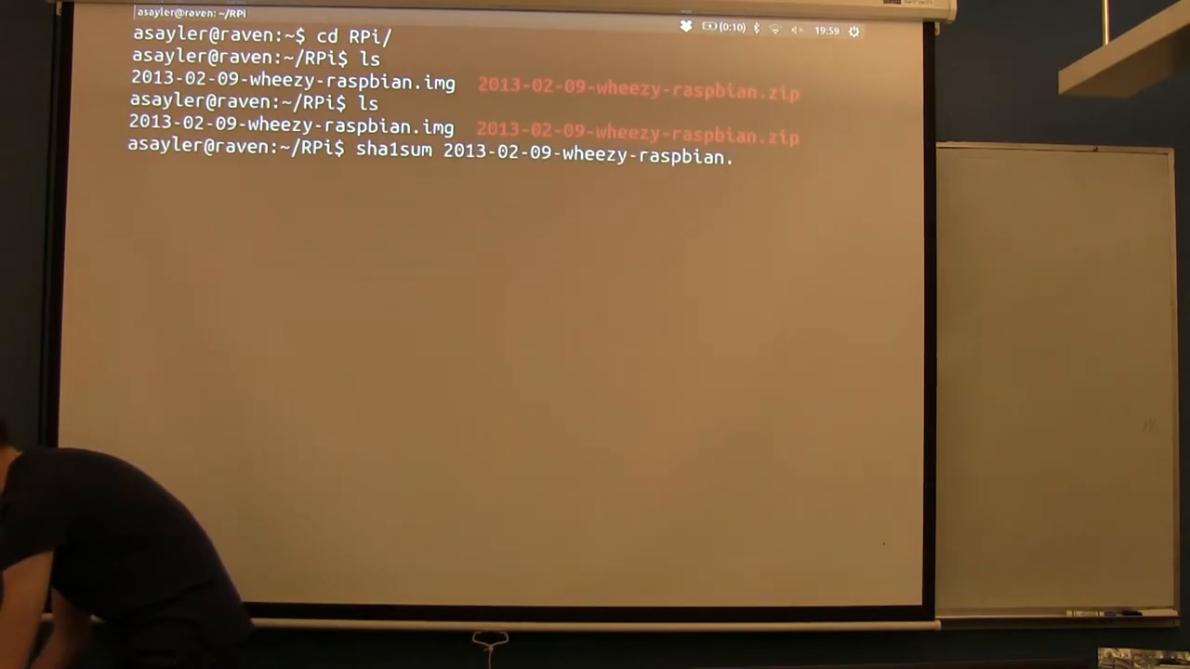
type("zip")
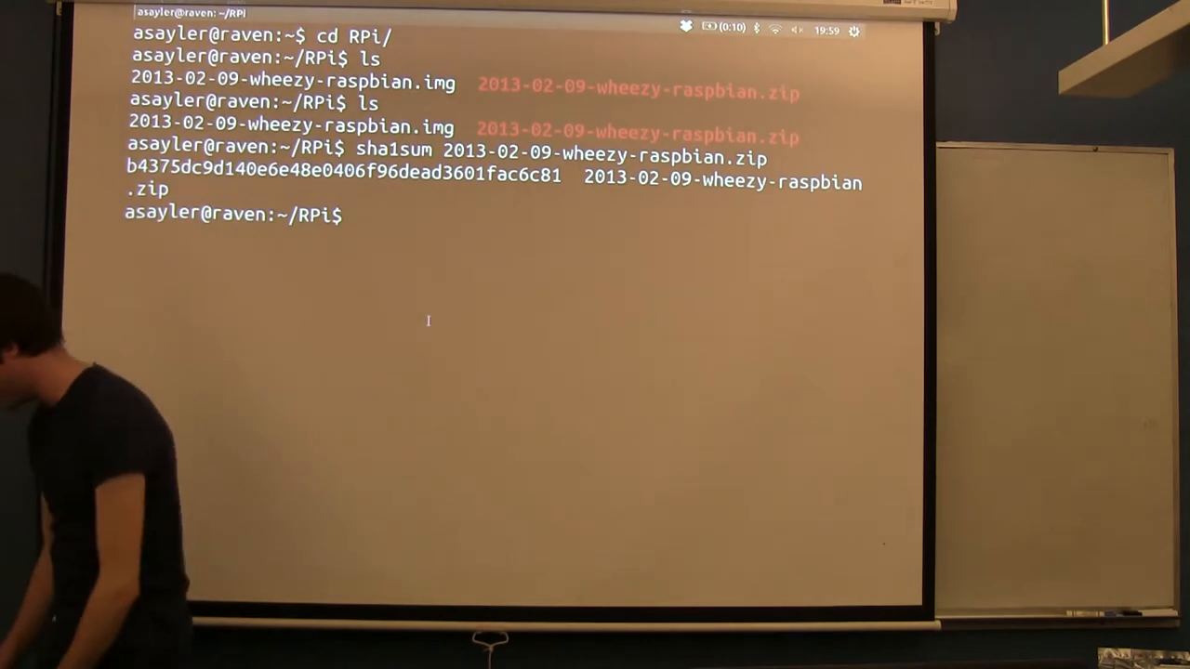
Step: Unzip 2013-02-09-wheezy-raspbian.zip, answering y to replace the existing .img
type("unzip")
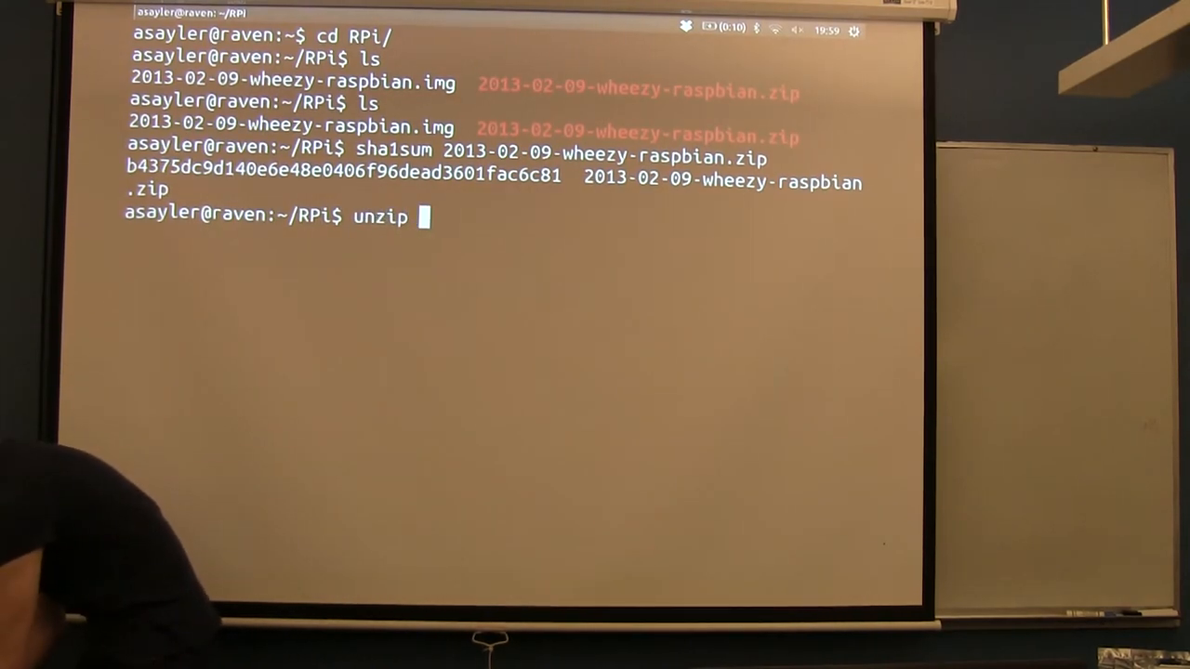
type("2013-02-09-wheezy-raspbian.zip")
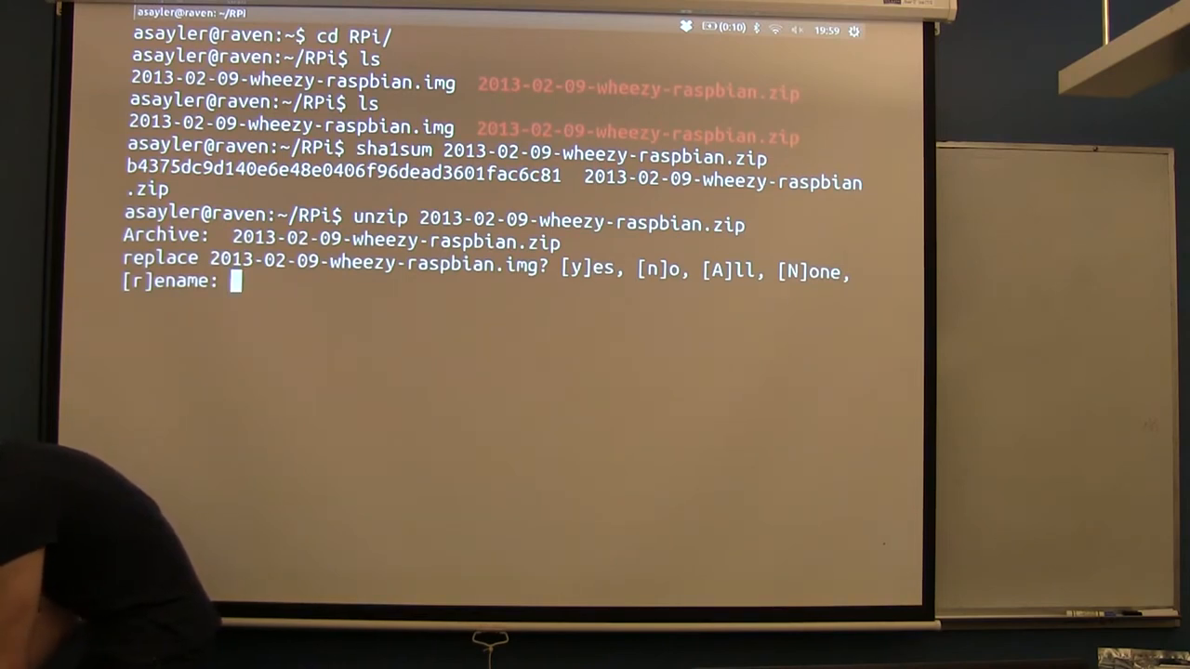
type("y")
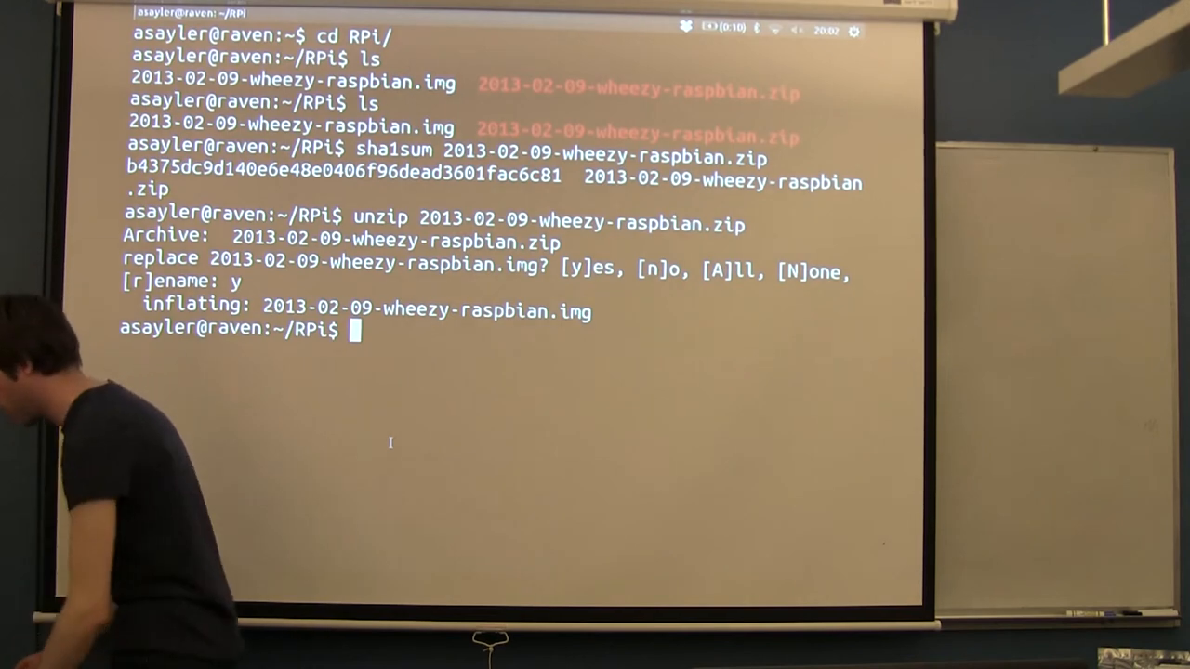
Step: Run umount /dev/mmcblk0p* to unmount all SD card partitions
type("umount")
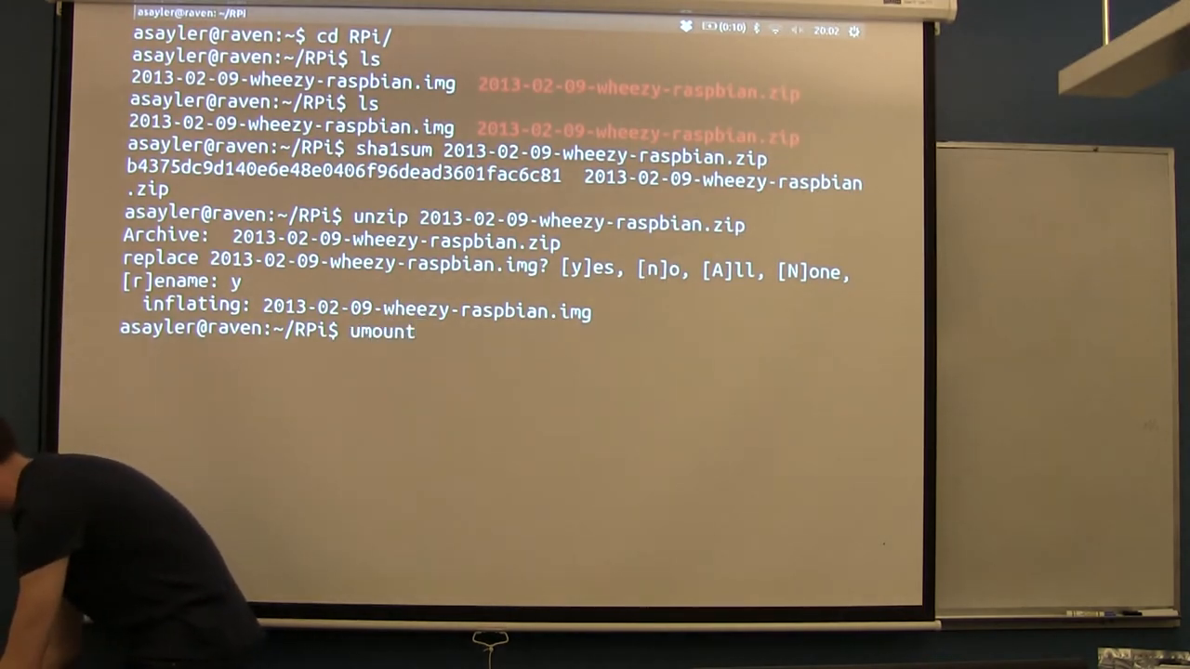
type("/dev")
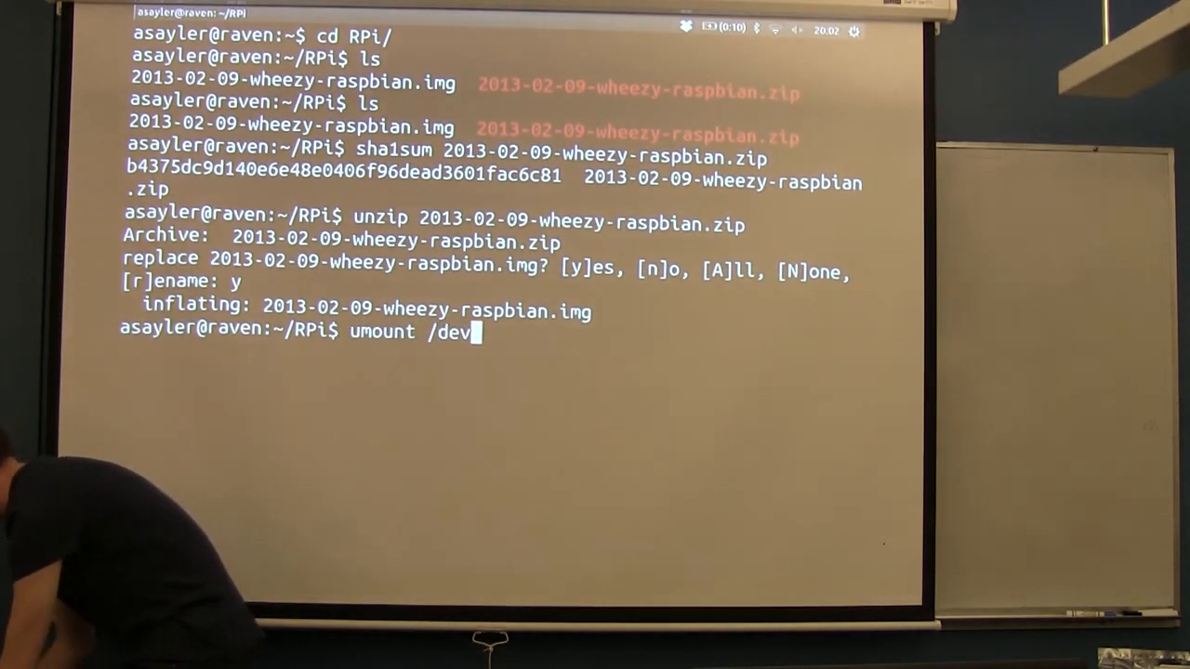
key("Return")
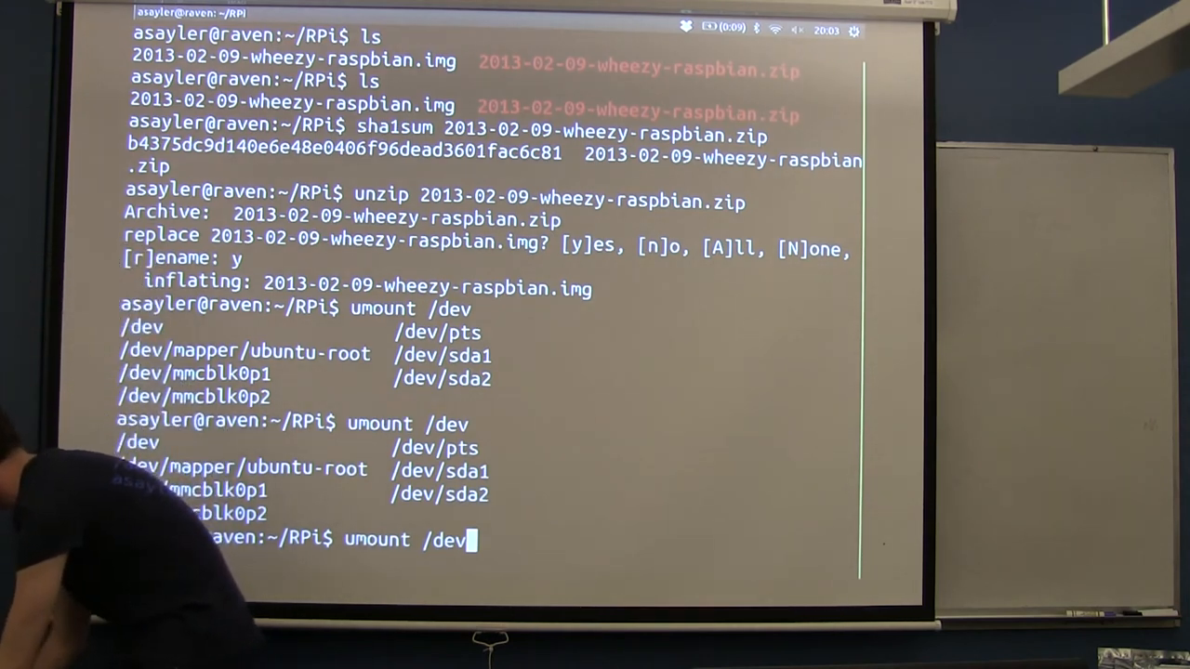
type("/")
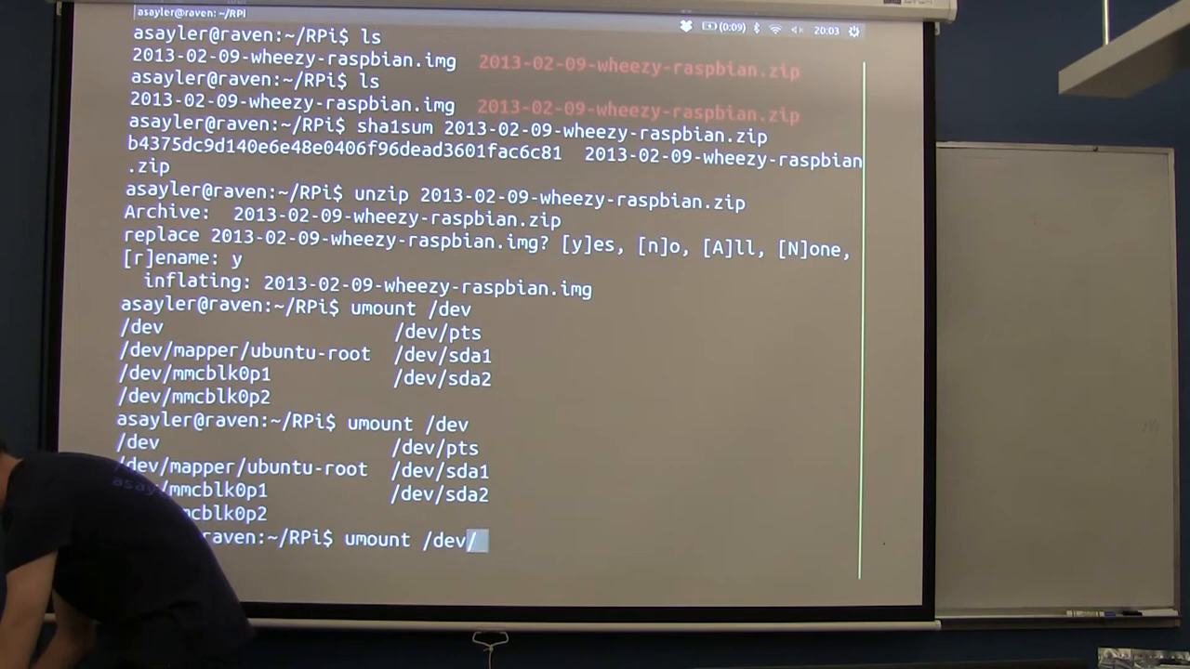
type("mmcblk0p*")
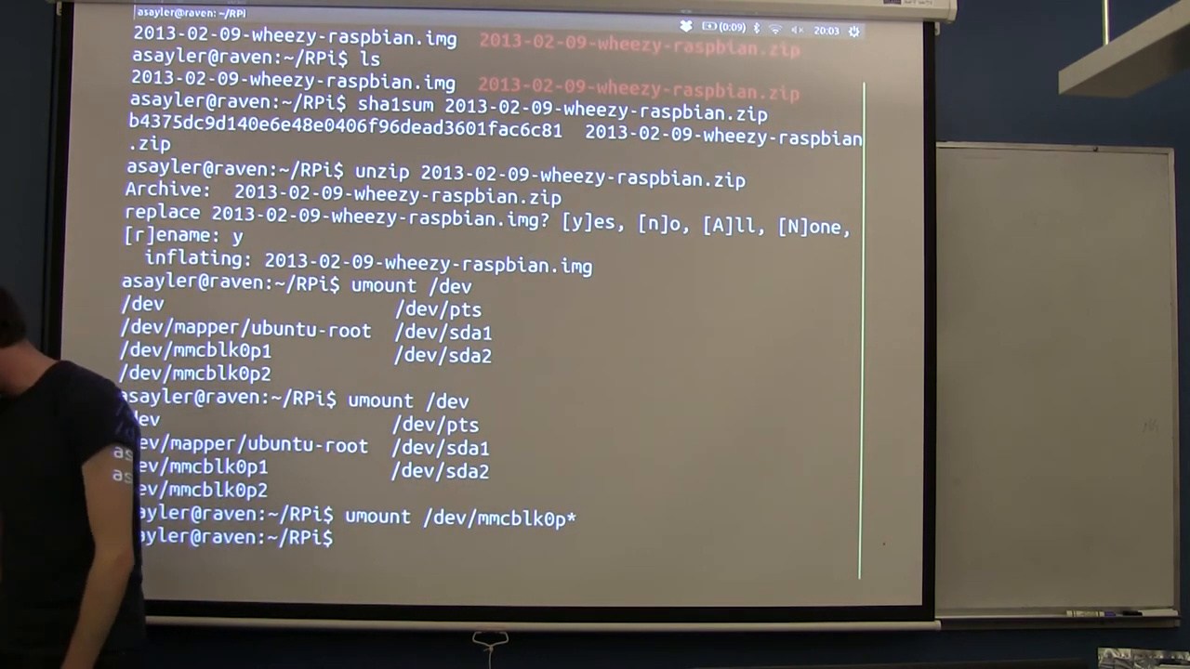
type("sdu")
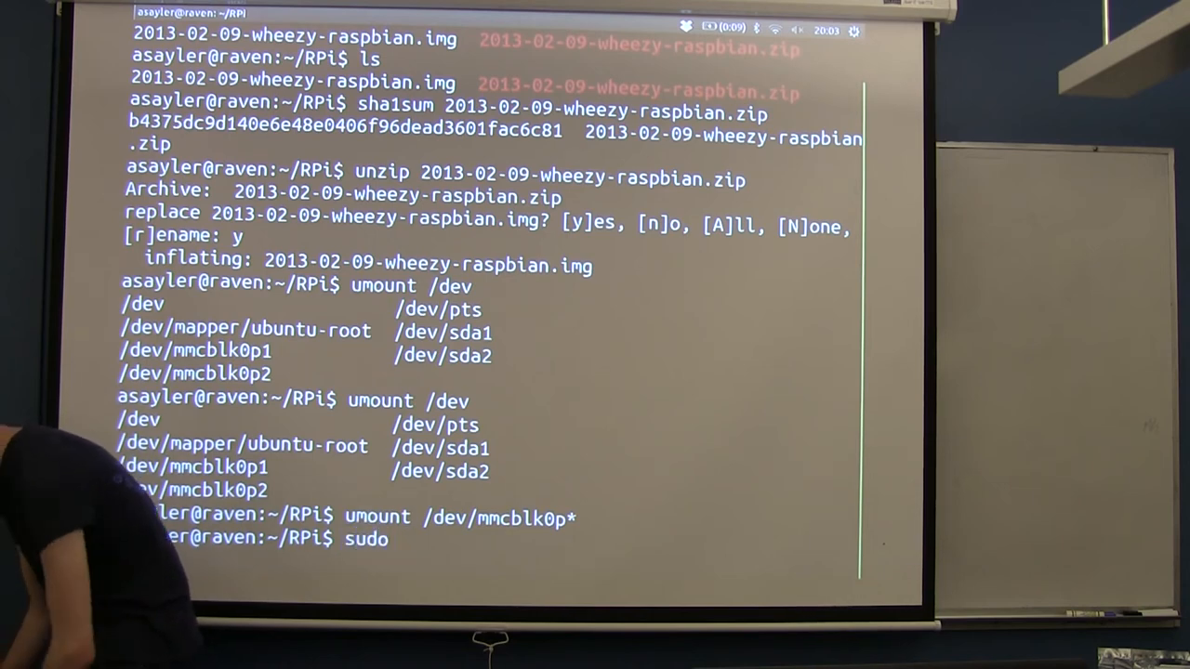
Step: Discard the partial command and type sudo dd bs=4k at a fresh prompt
key("Return")
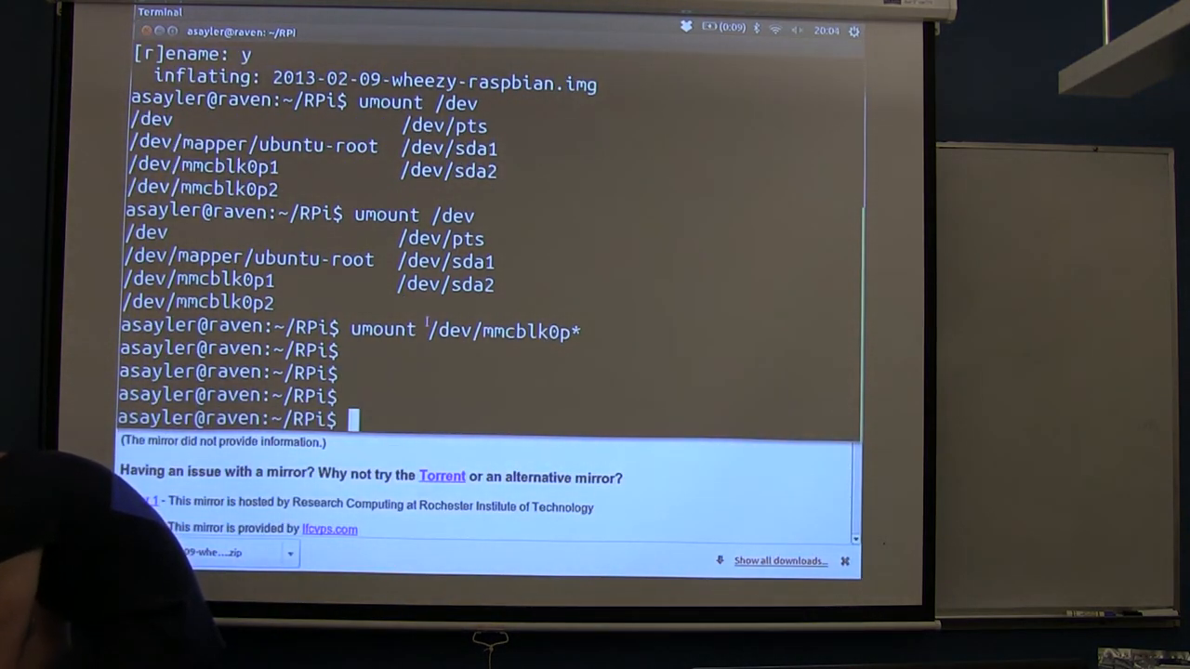
type("sudo dd")
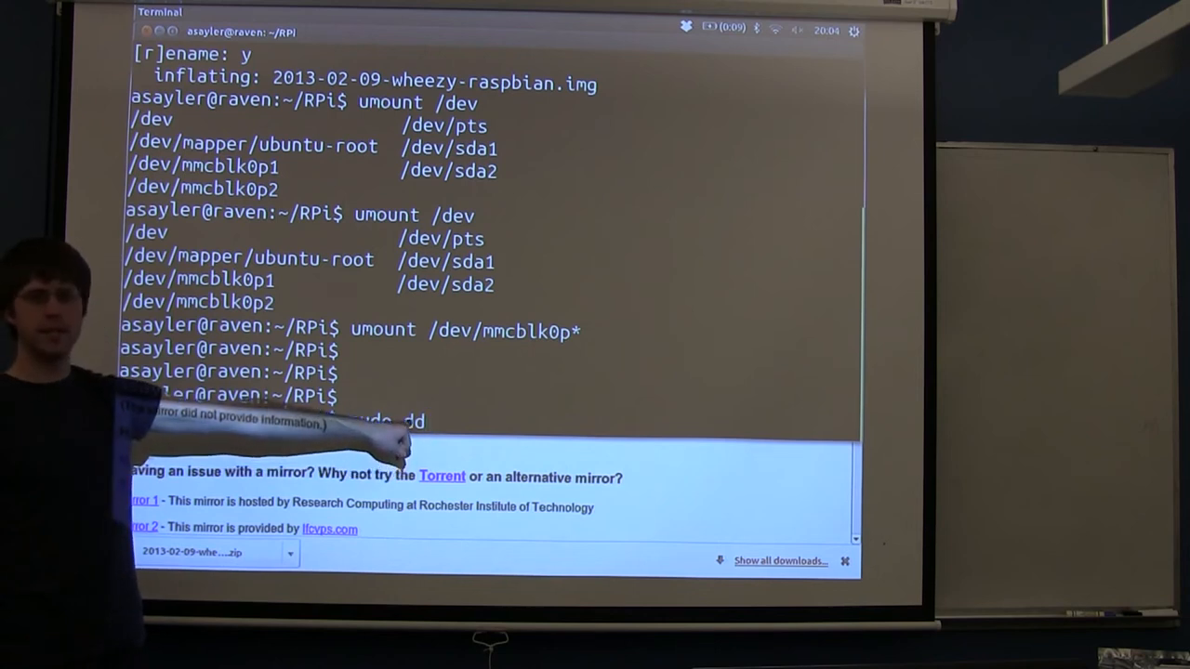
type("sudo dd")
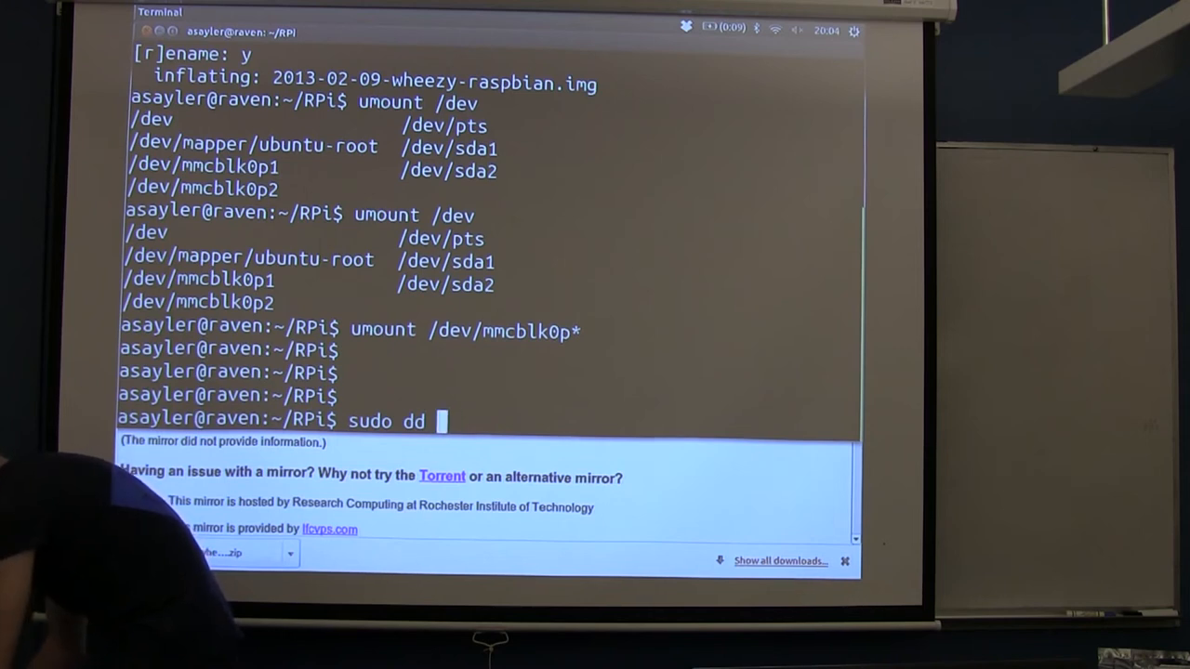
type("bs=")
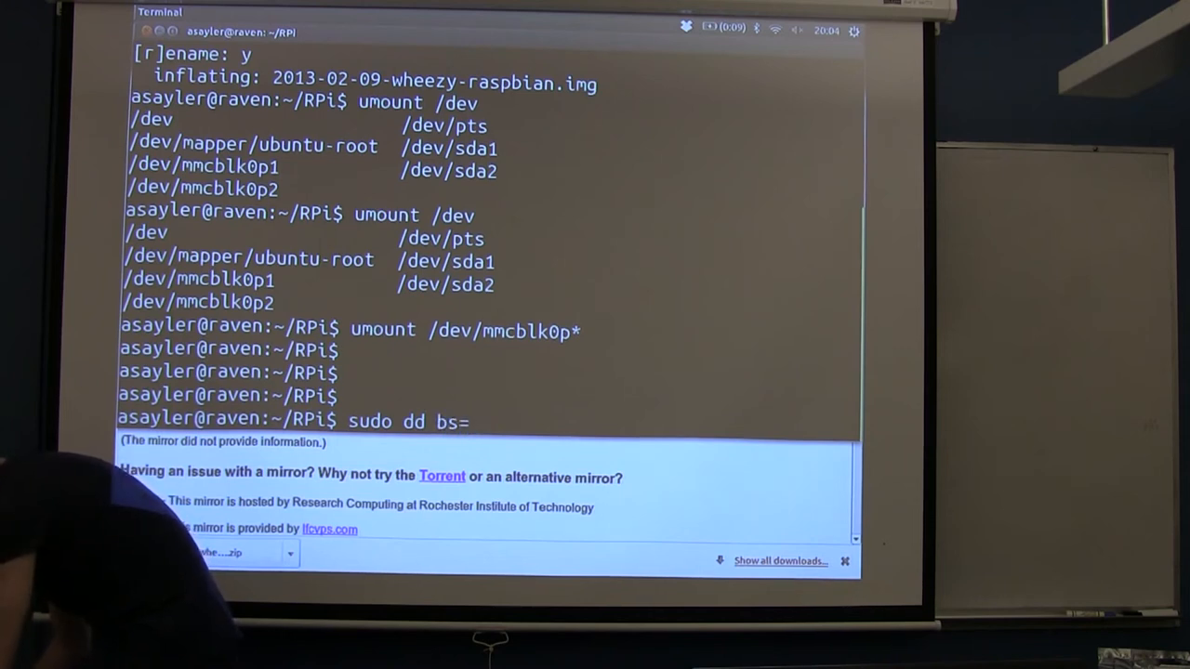
type("4k")
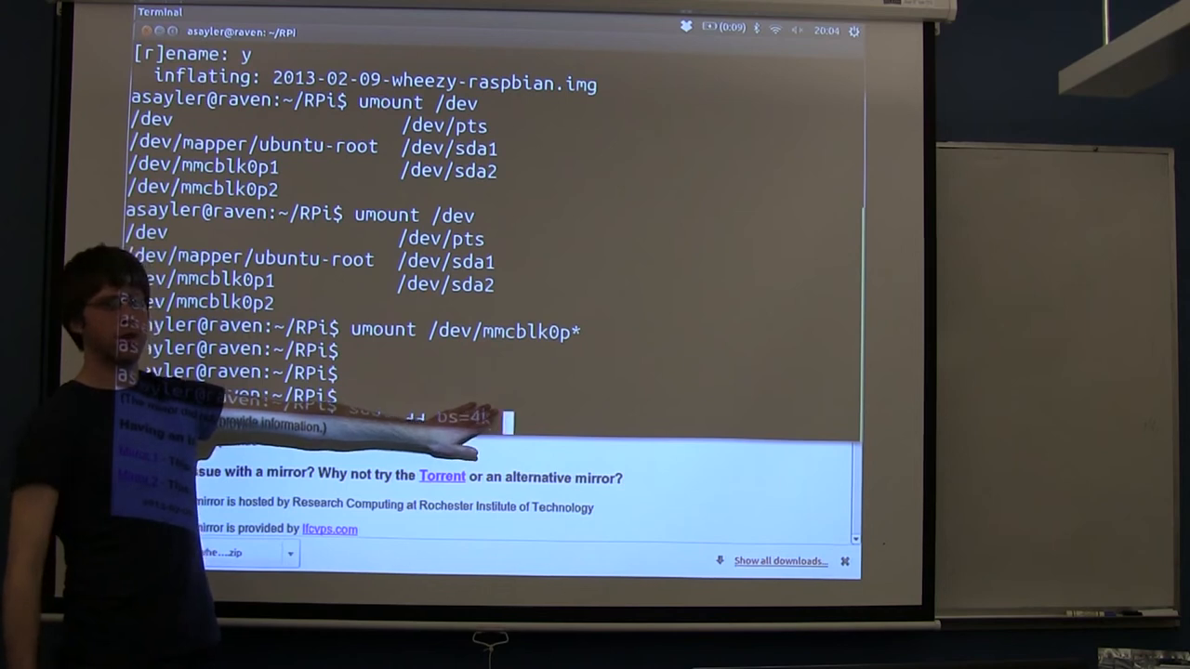
type("sudo dd bs=4k")
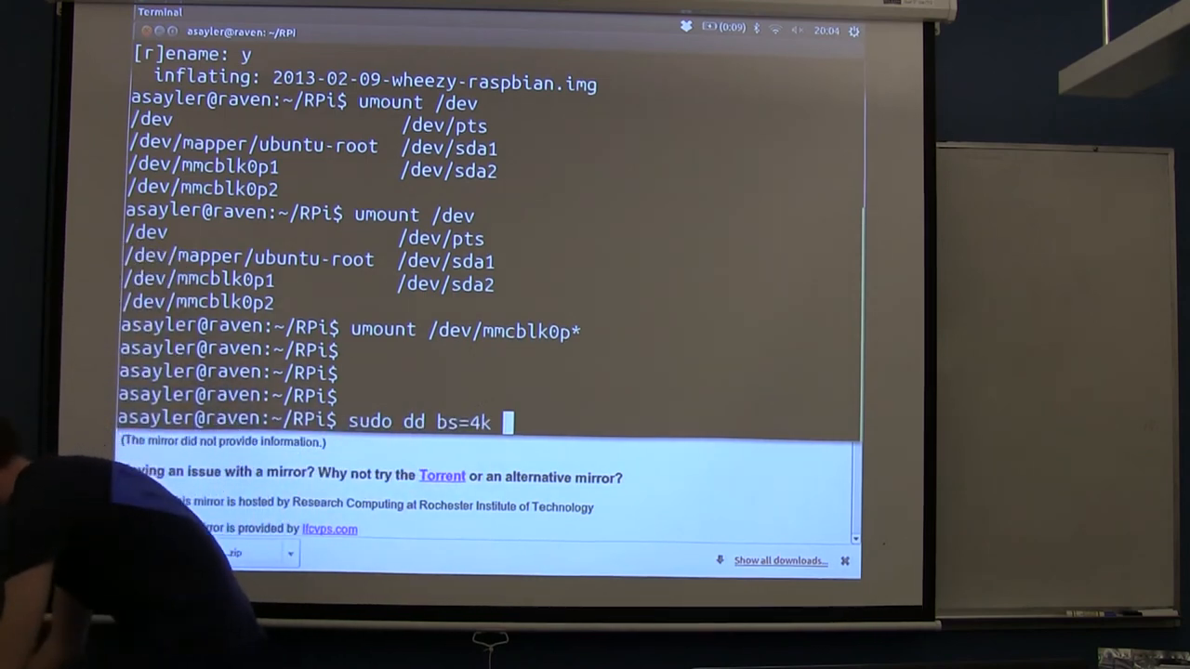
Step: Add if=2013-02-09-wheezy-raspbian.img and of=/dev/mmcblk0 to the dd command, correcting a typo
type("if=")
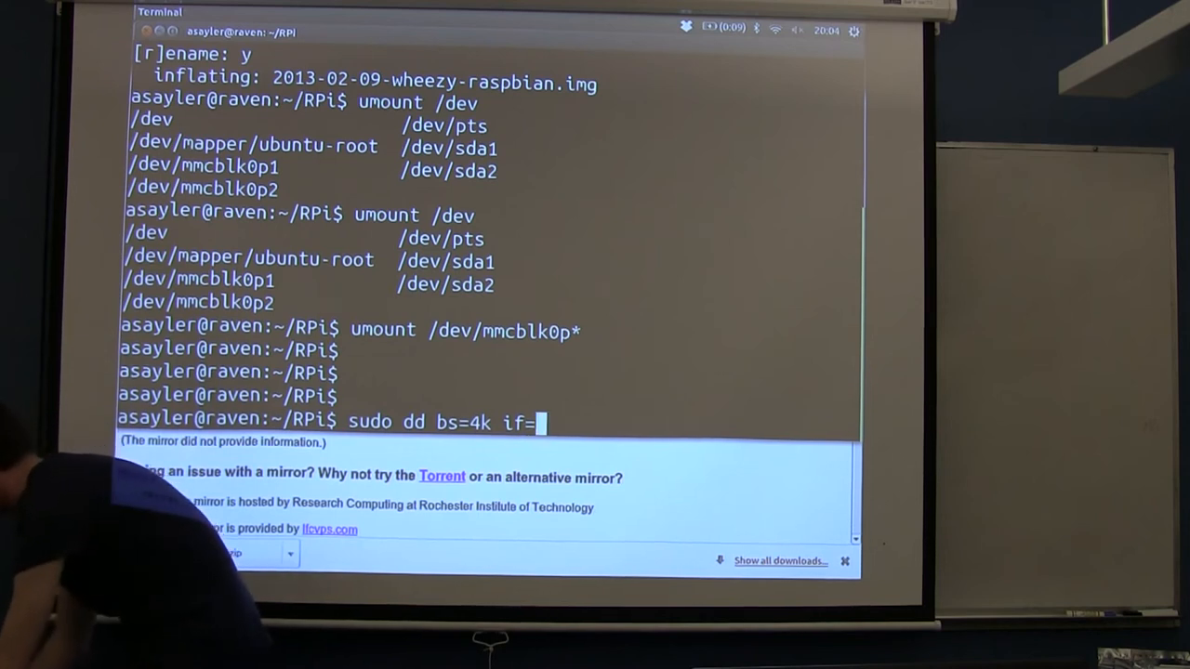
type("2013-02-09-wheezy-raspbian.img")
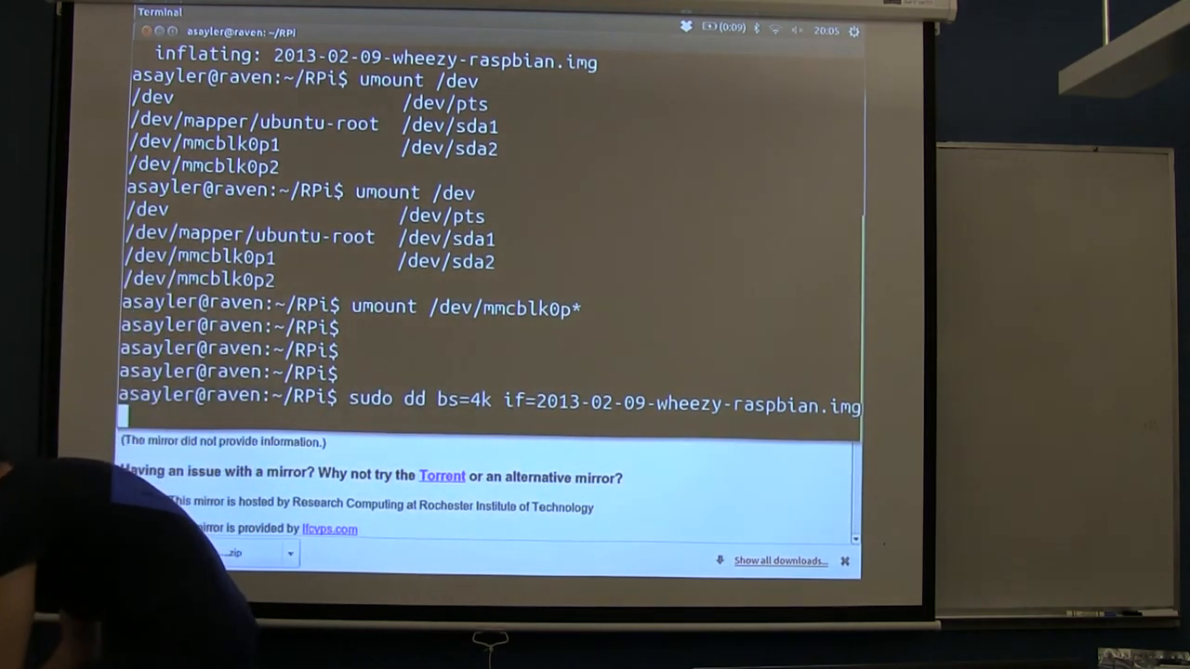
type("of=")
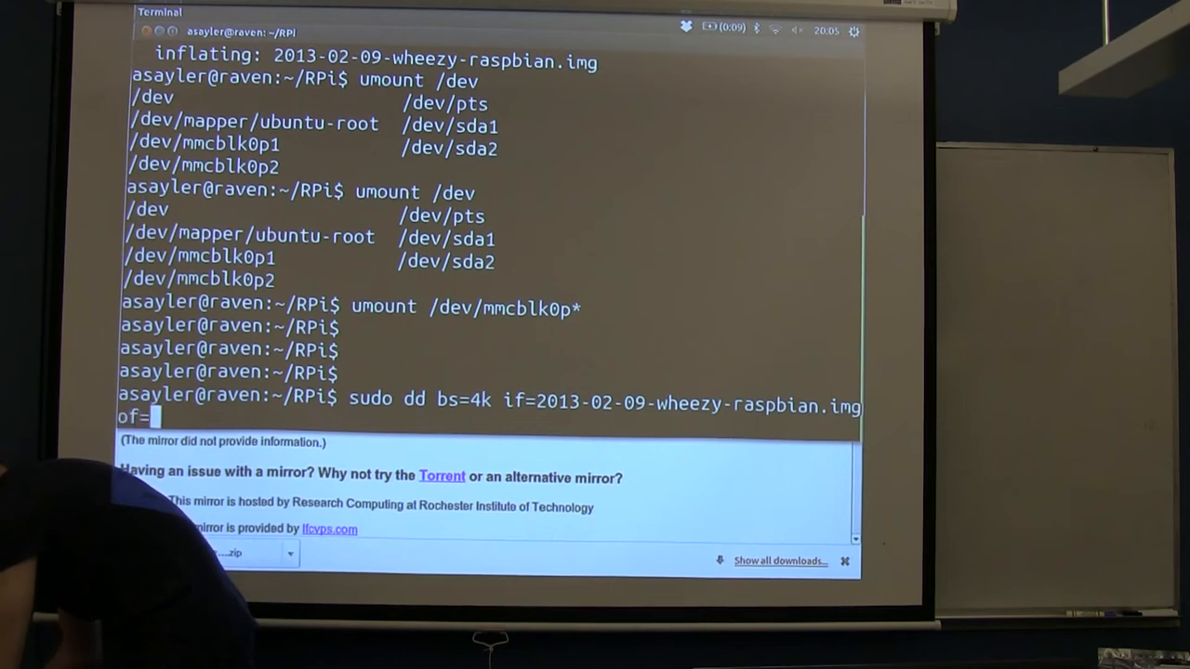
type("/dev")
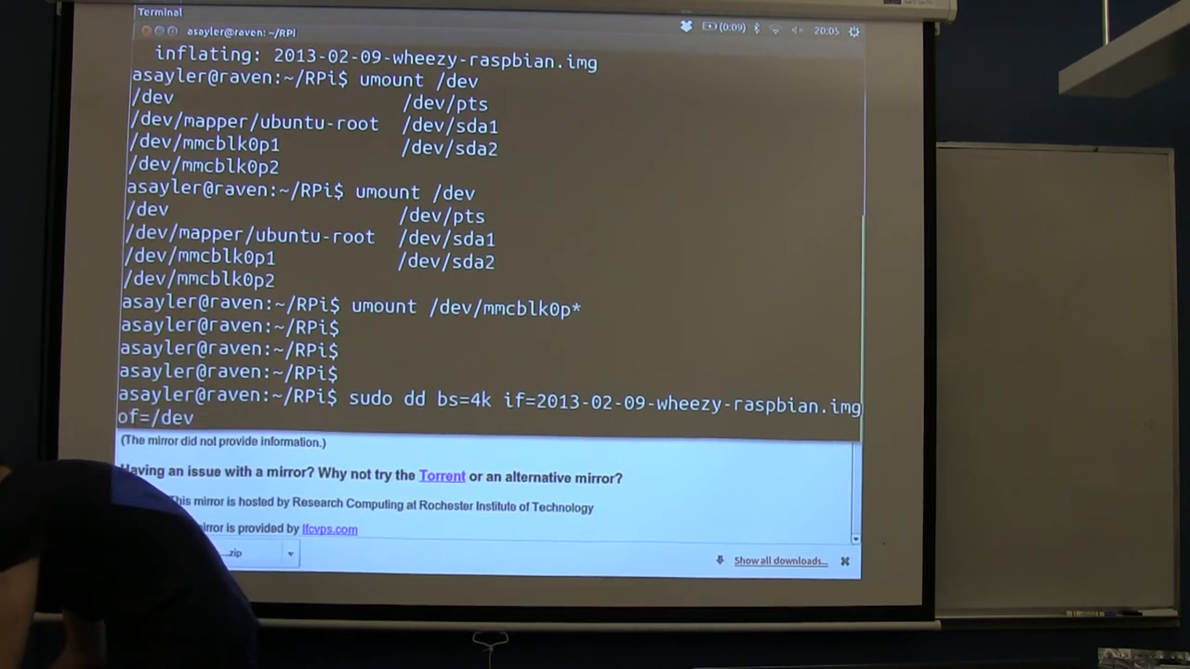
type("mmcb")
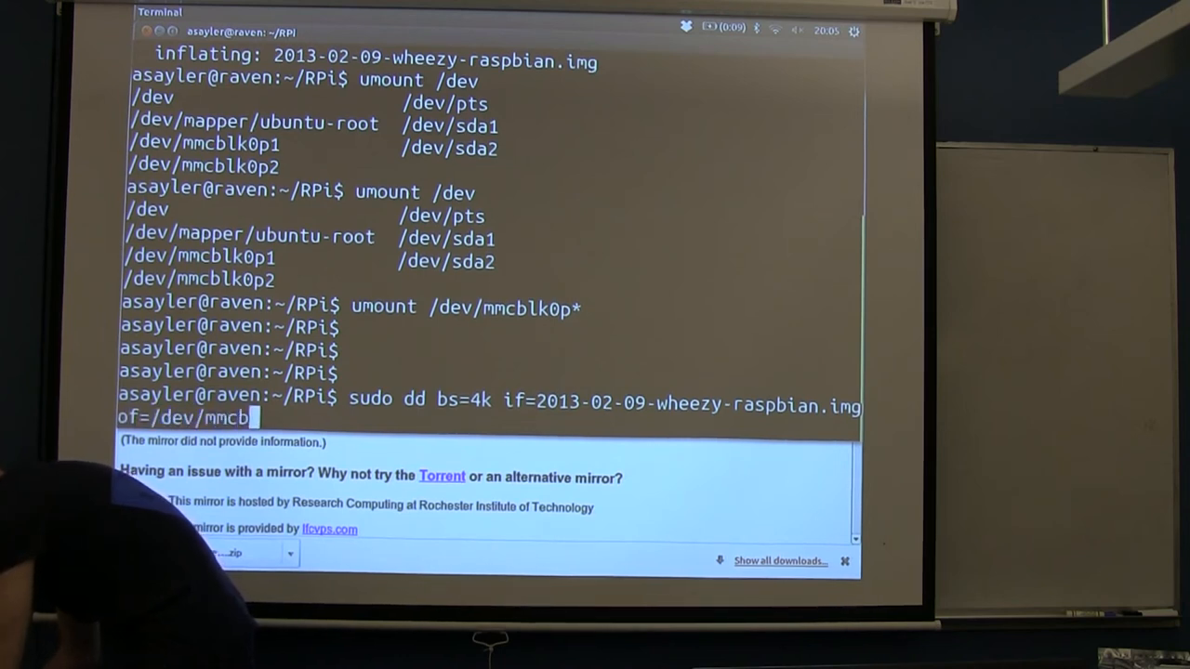
key("BackSpace")
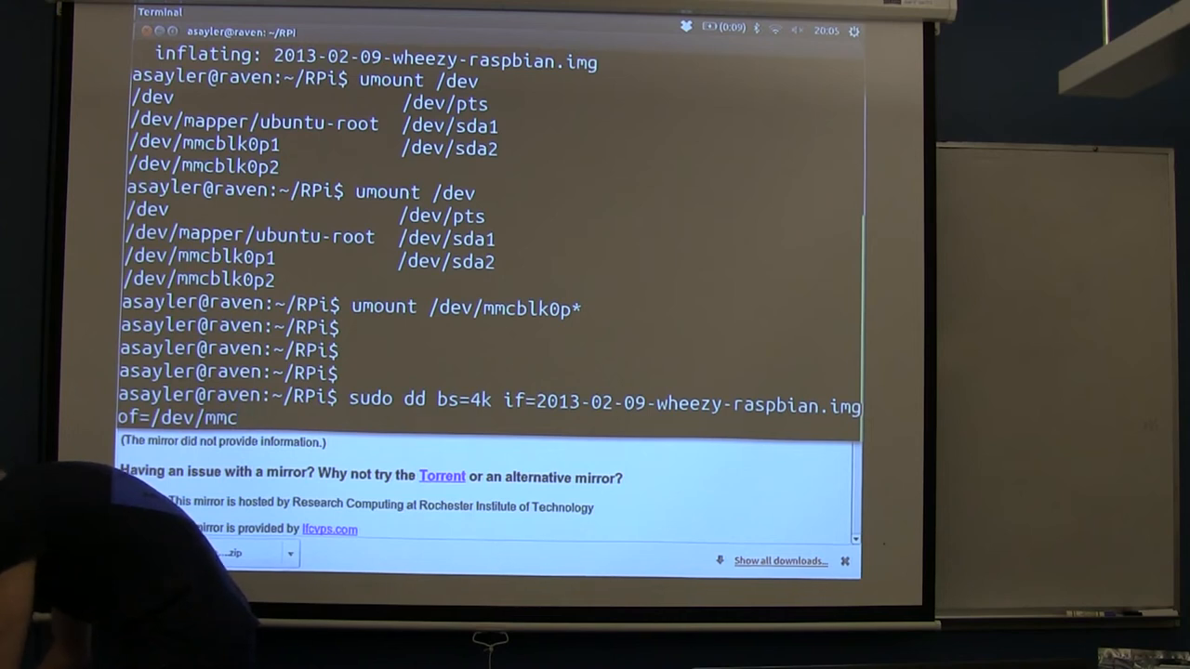
type("blk0")
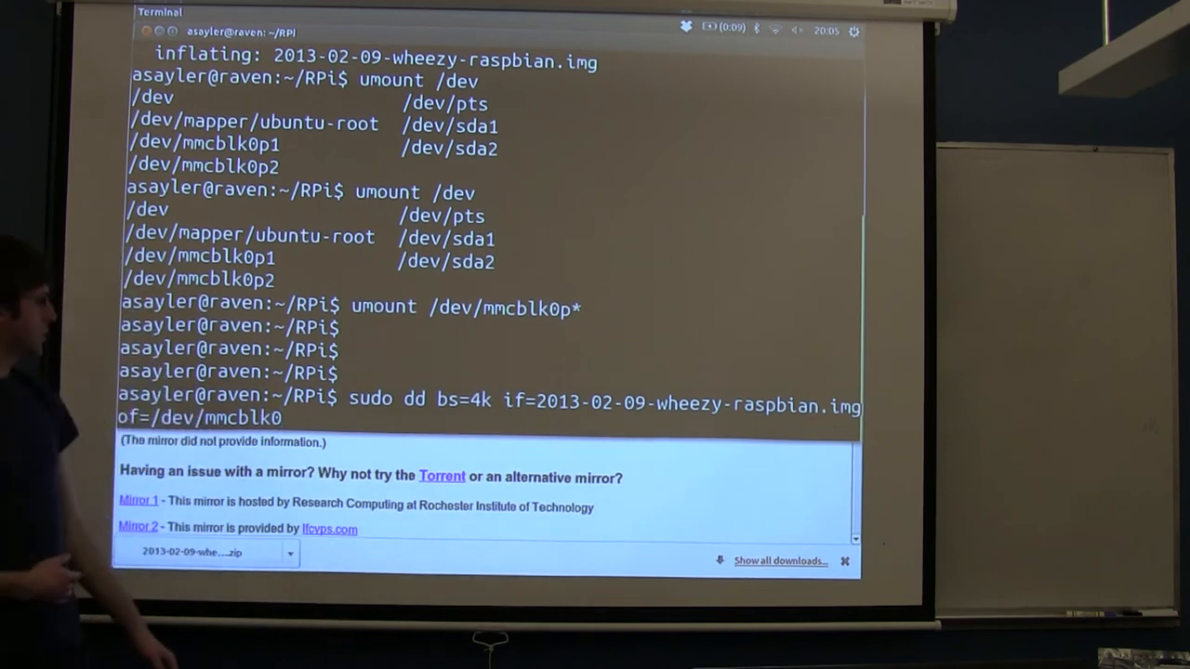
Step: Run the dd command writing the wheezy image to /dev/mmcblk0
key("Return")
type("sudo dd bs=4k if=2013-02-09-wheezy-raspbian.img of=/dev/mmcblk0")
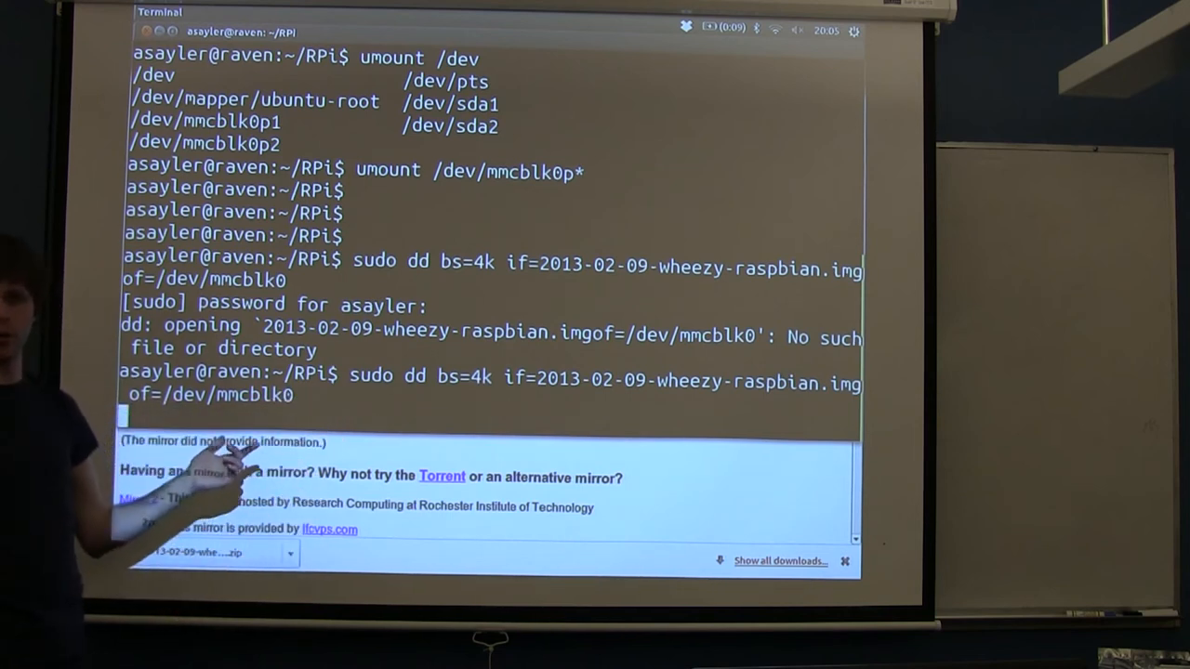
mouse_move(279, 456)
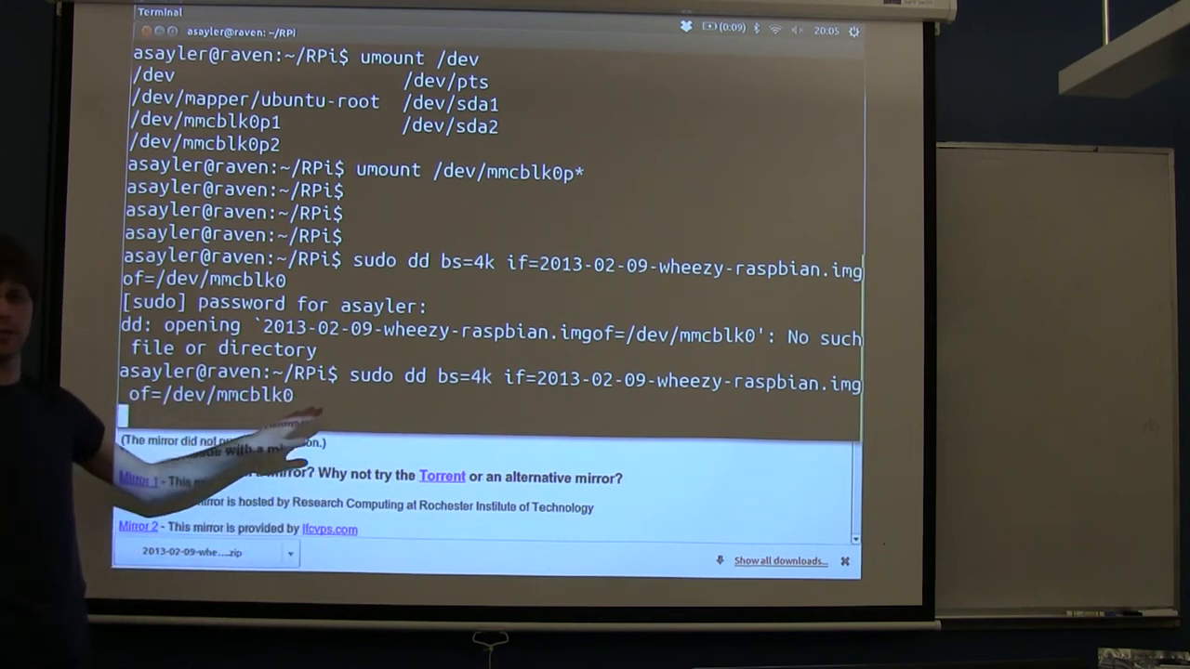